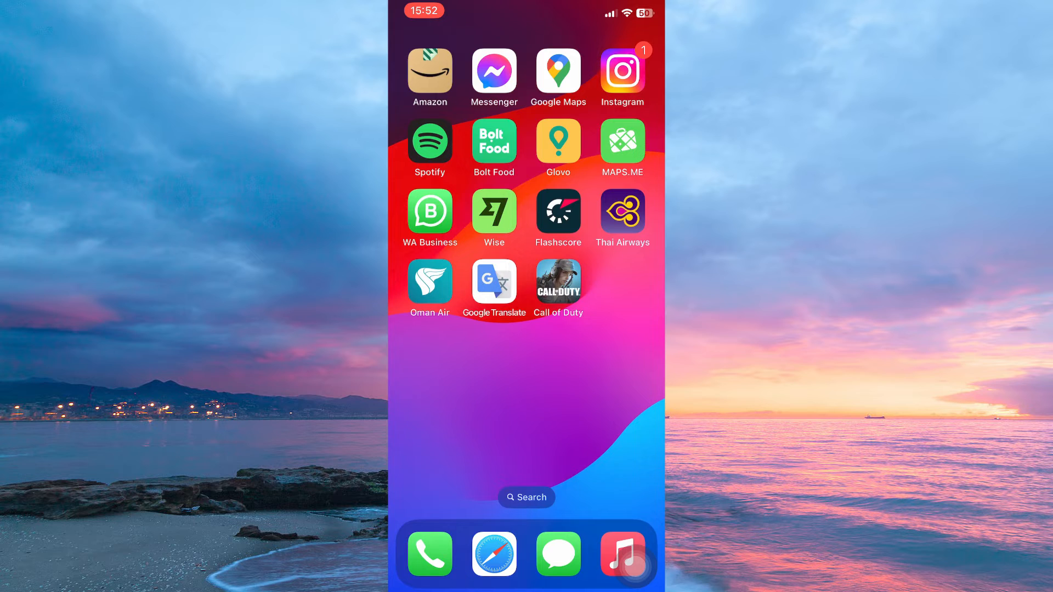
Step: Launch MAPS.ME from the home screen to the world map view
left_click(621, 141)
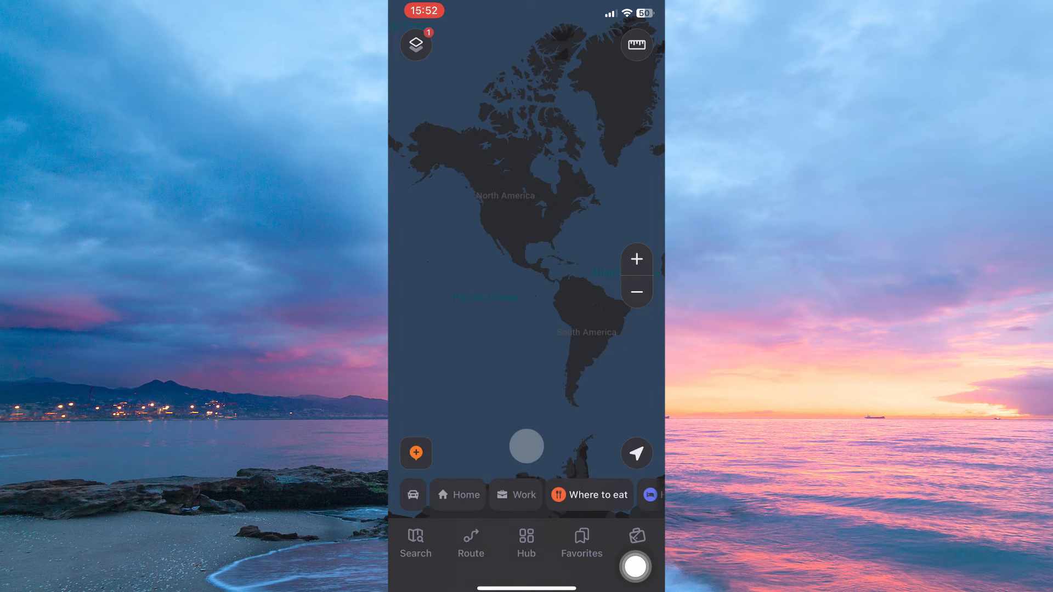
Step: Reach the Offline Maps manager from the main menu and start adding a new map
left_click(526, 543)
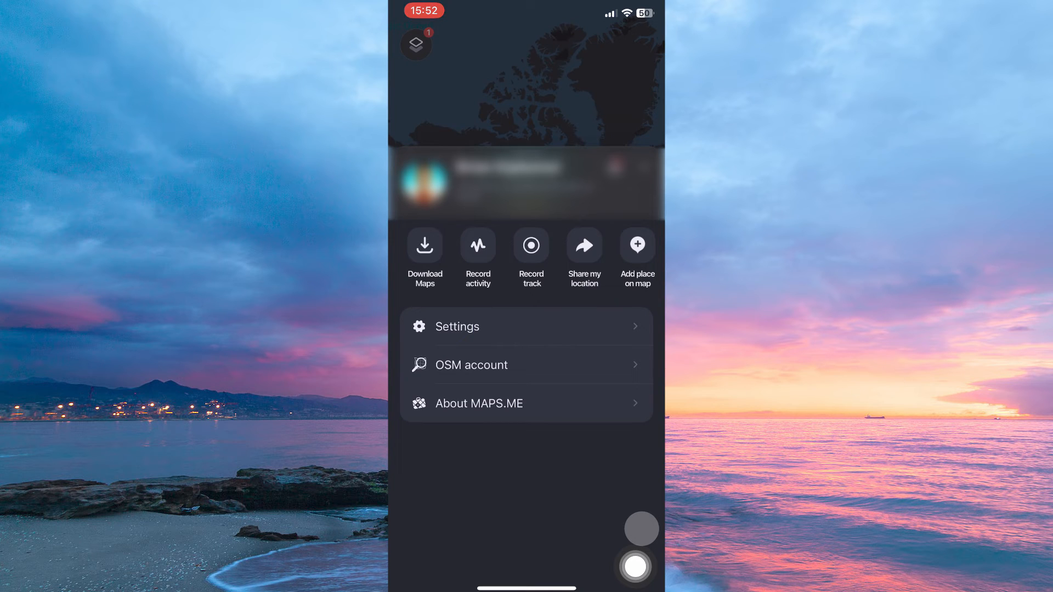
left_click(425, 253)
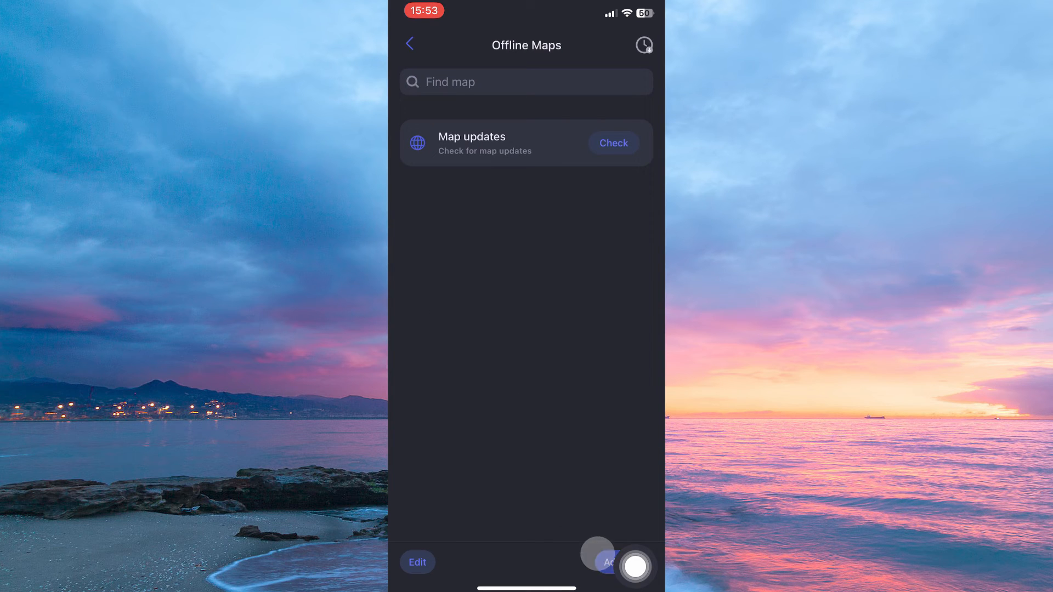
left_click(607, 562)
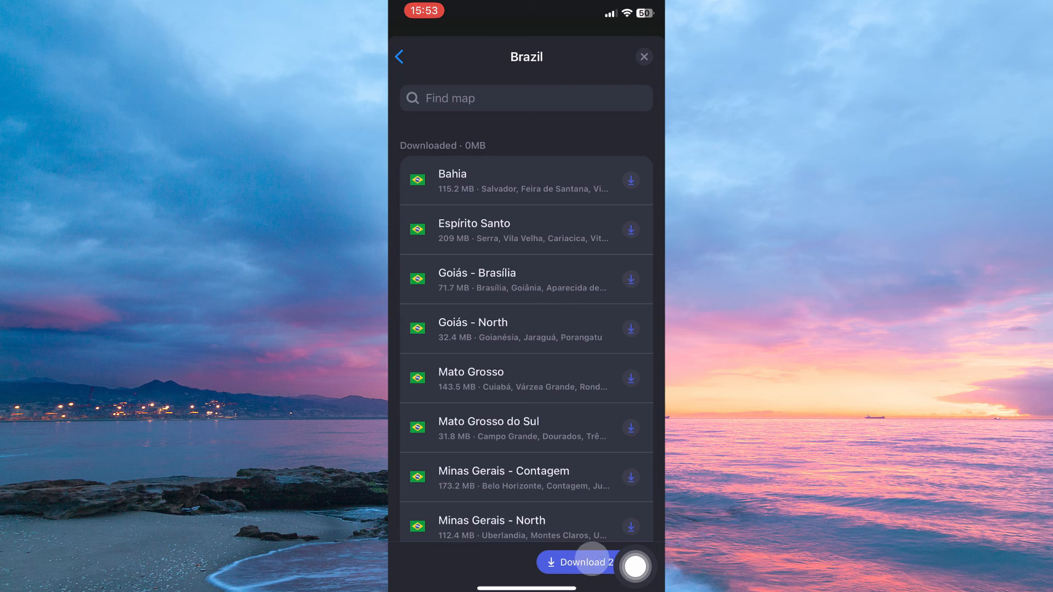
Step: Request downloading all Brazil maps, bringing up the 2.76 GB confirmation sheet
left_click(578, 562)
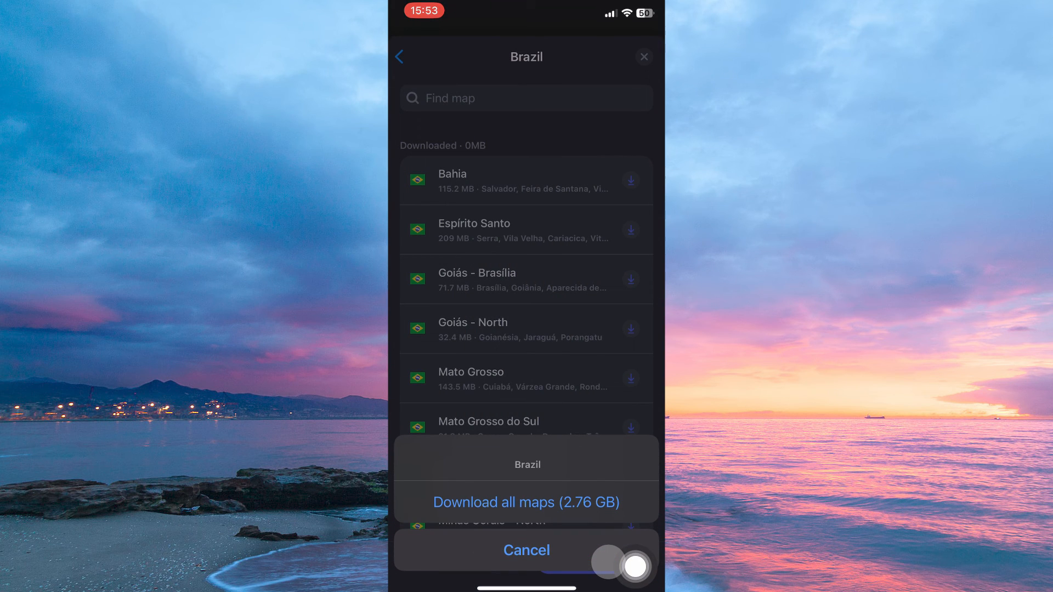